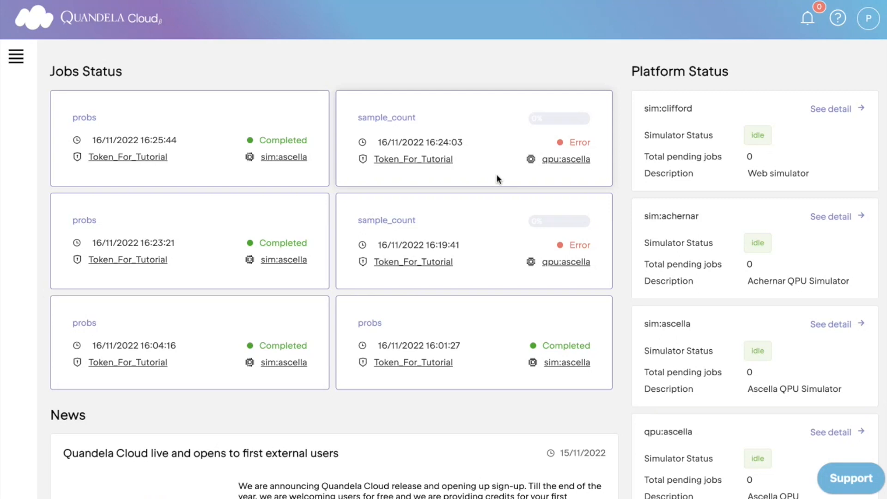
mouse_move(202, 78)
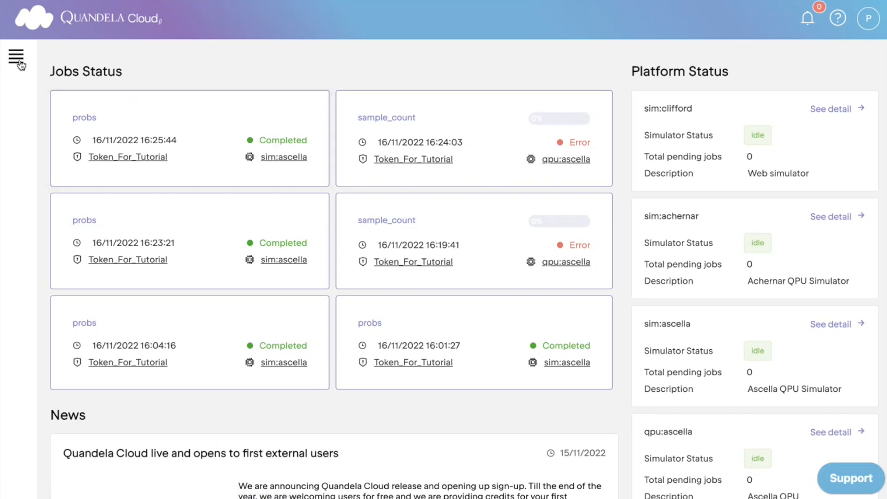
Navigate from the jobs dashboard to the Perceval Tokens page, still empty.
click(17, 57)
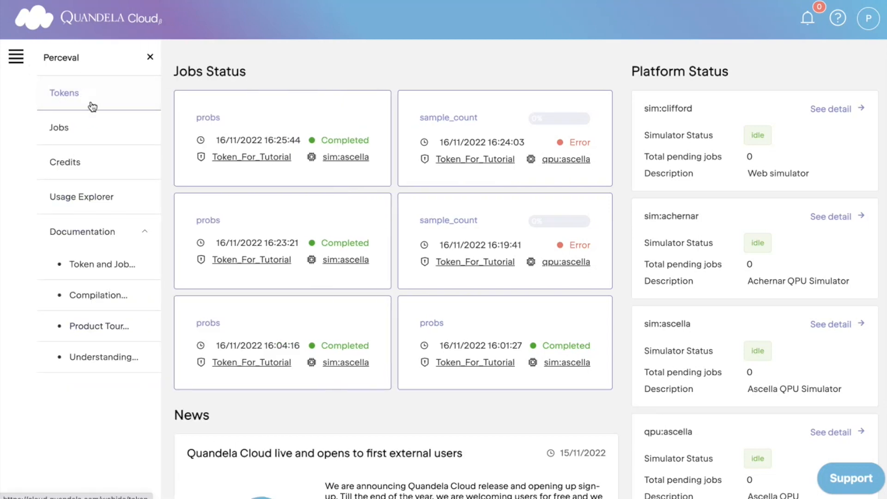
click(63, 93)
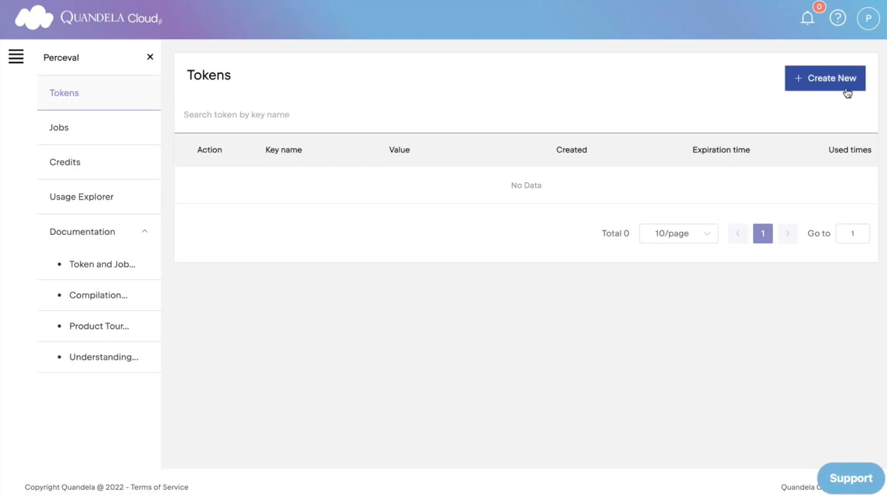
Create an API token named Cloud_Test with the default 30 DAY duration.
click(824, 78)
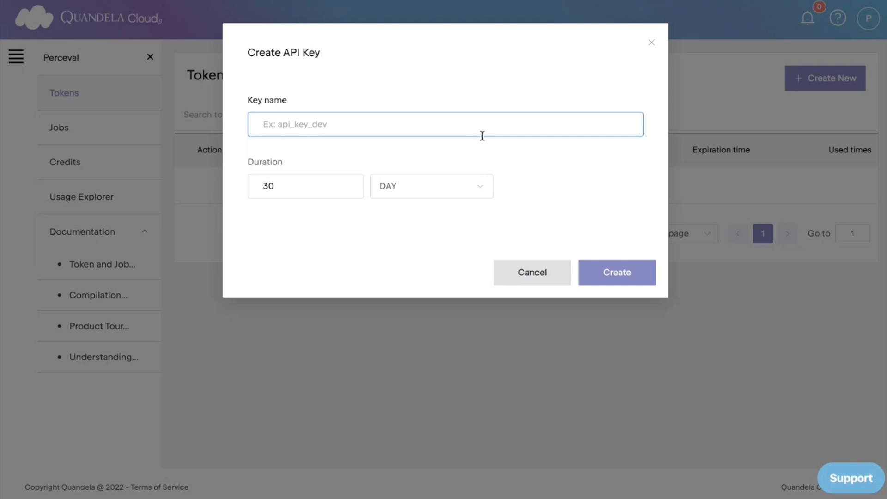
text(Cloud_T)
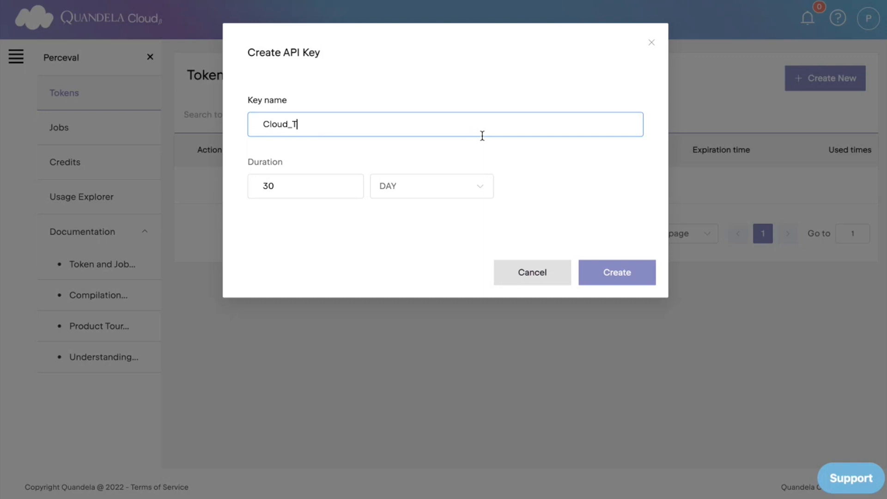
click(615, 272)
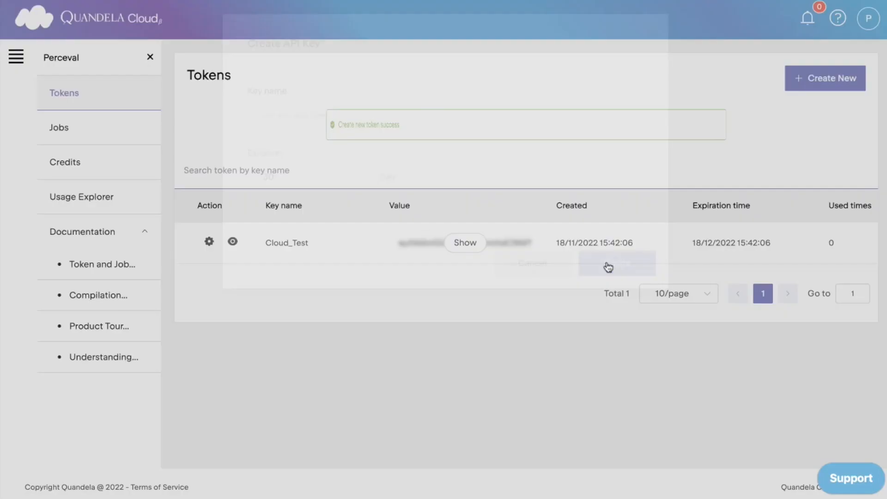
click(616, 263)
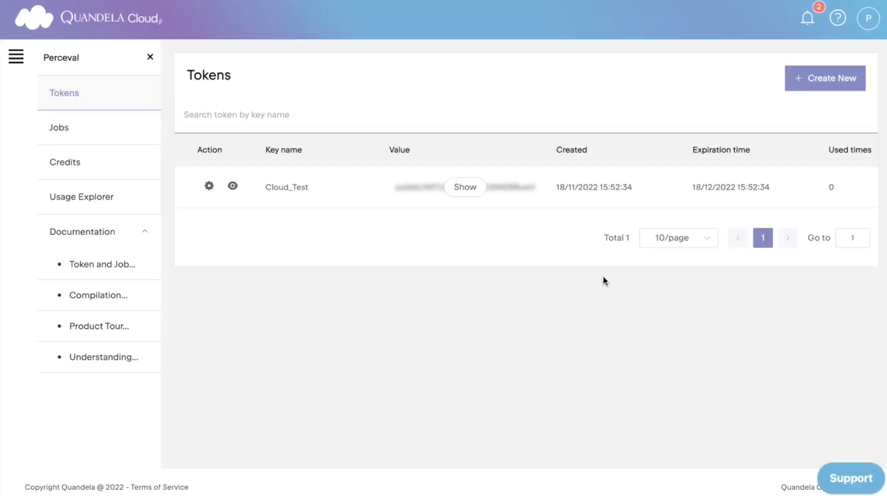
mouse_move(305, 231)
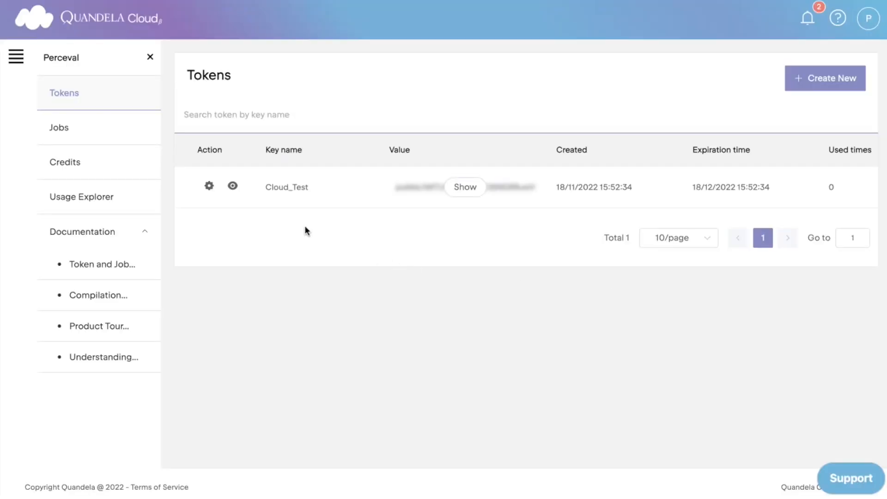
mouse_move(232, 187)
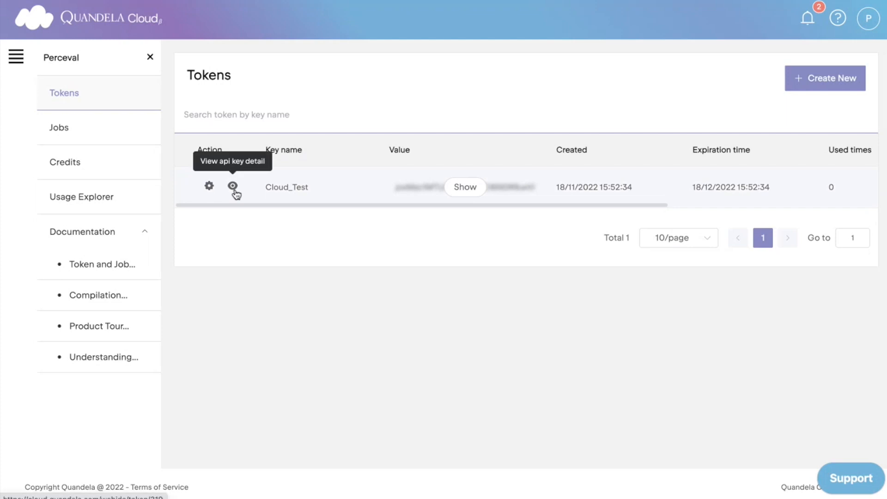
In Cloud_Test's Permissions, move all five platforms to the usable list and save.
click(232, 187)
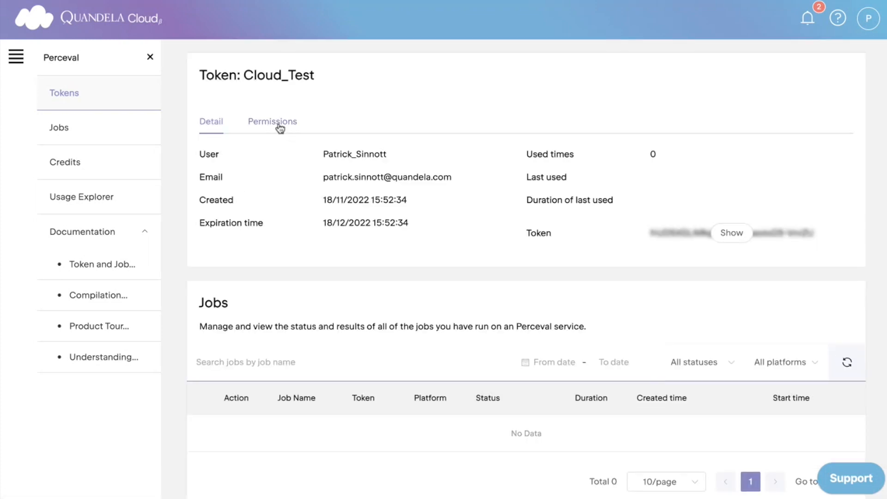
click(272, 121)
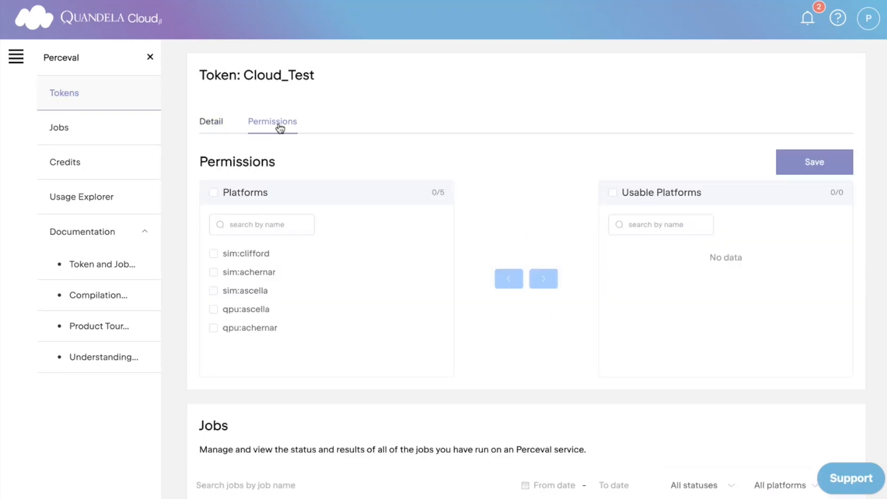
mouse_move(276, 138)
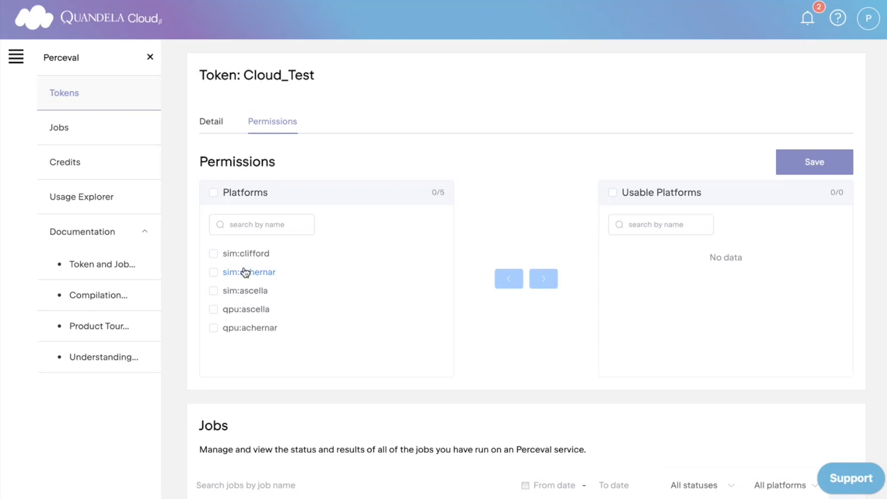
click(213, 192)
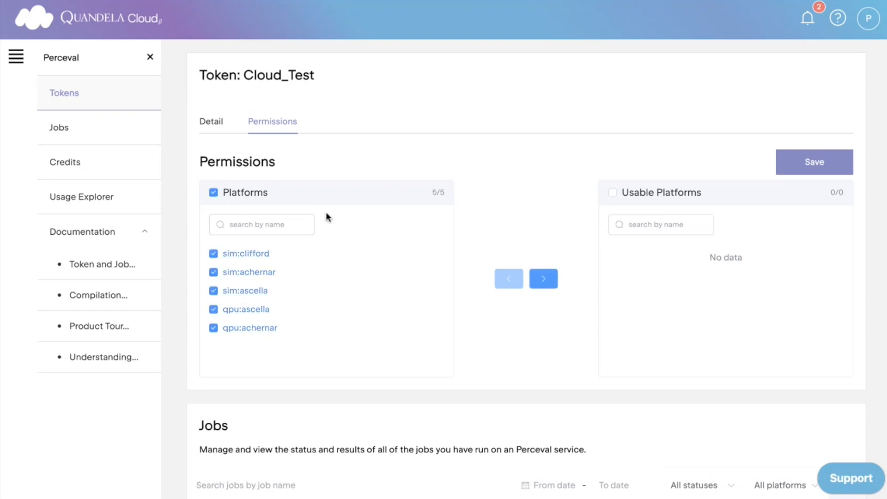
click(542, 278)
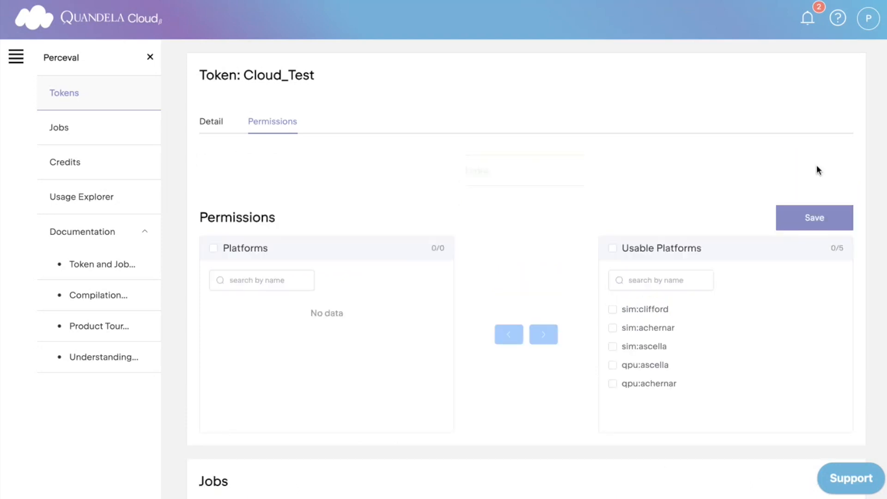
click(814, 217)
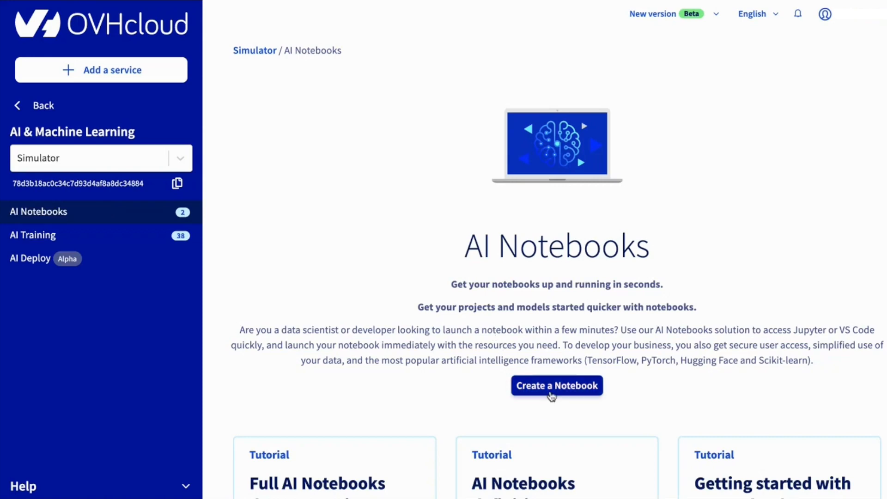
Start a new AI notebook and enter Quandela_Cloud as its name.
click(557, 385)
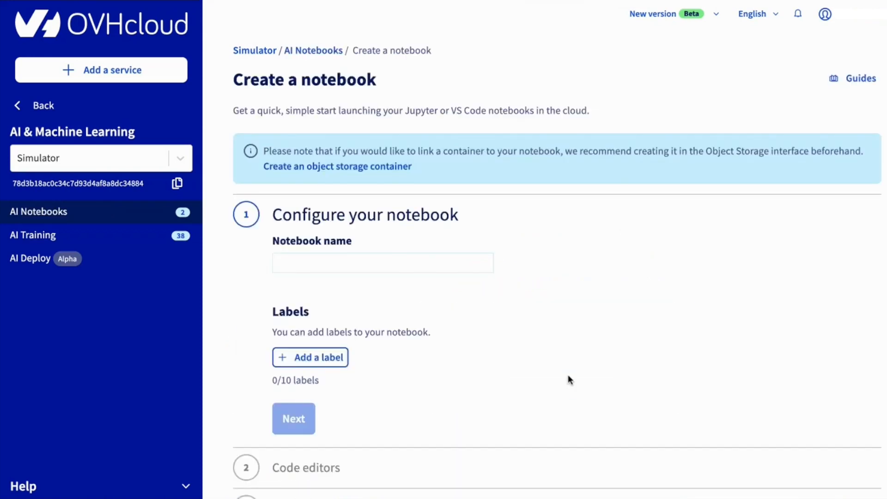
click(382, 253)
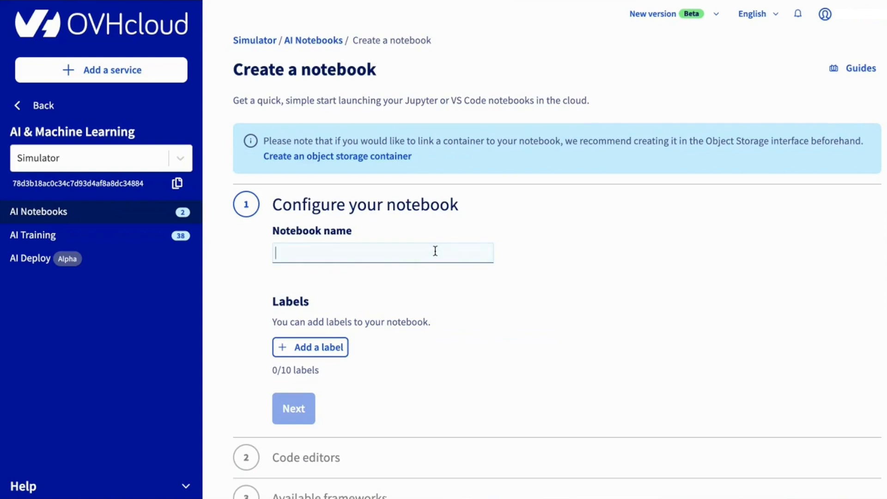
text(Quandela)
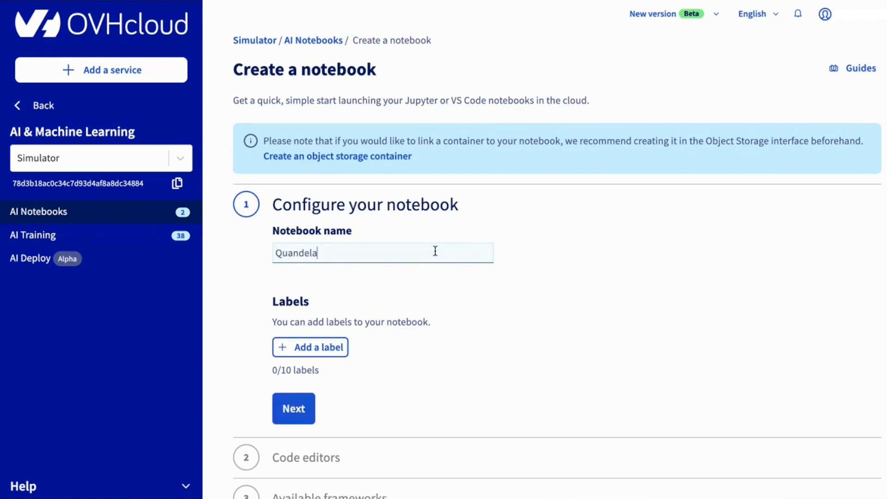
text(_Cloud)
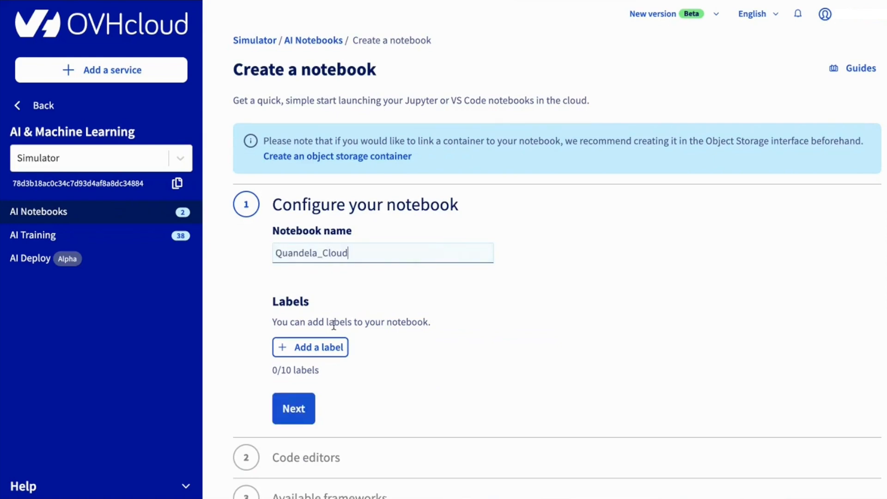
Choose JupyterLab with the Quandela Perceval framework for the notebook.
click(293, 409)
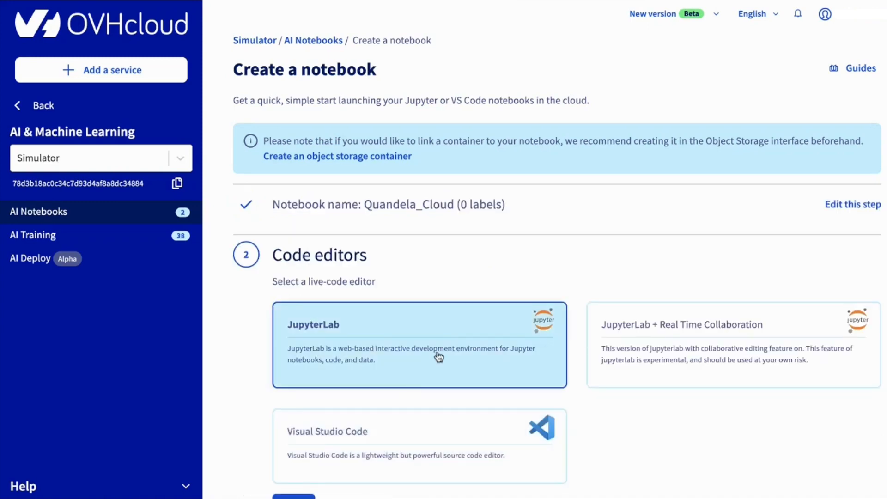
scroll(down, 3)
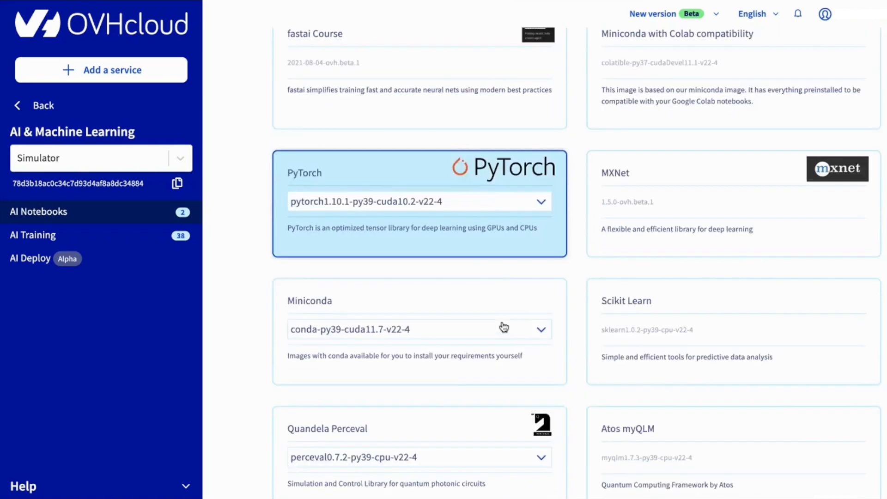
scroll(down, 3)
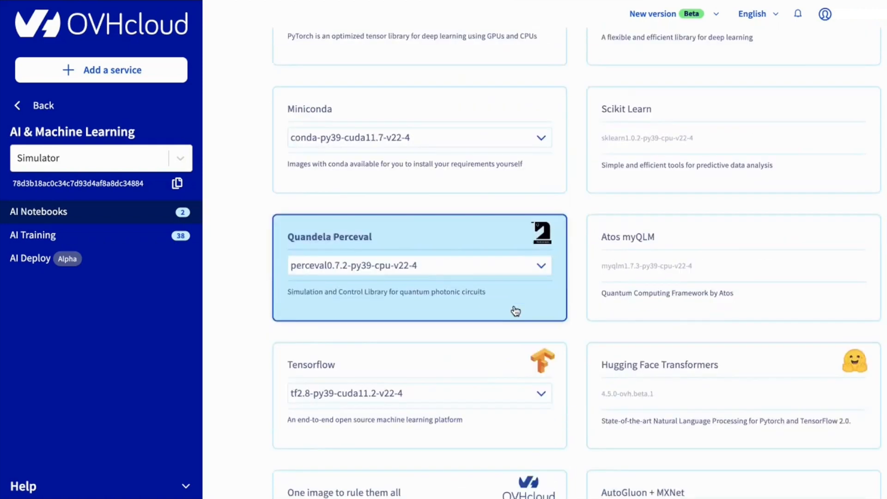
click(419, 268)
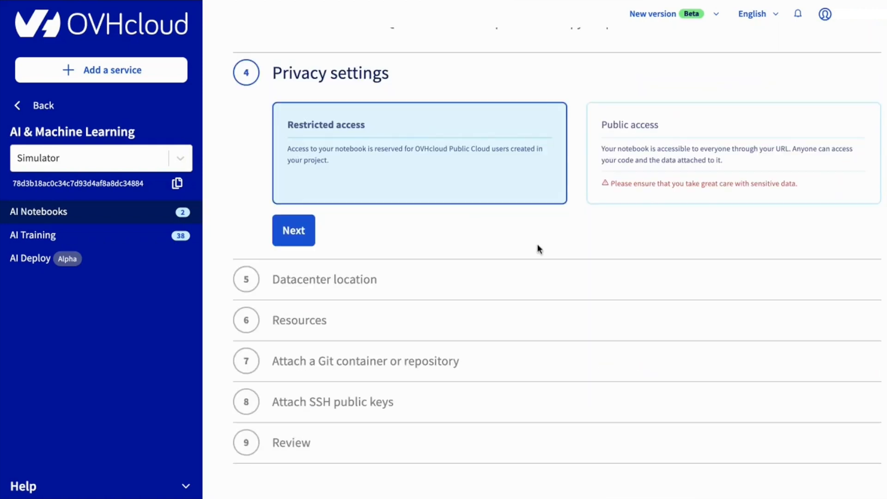
mouse_move(350, 237)
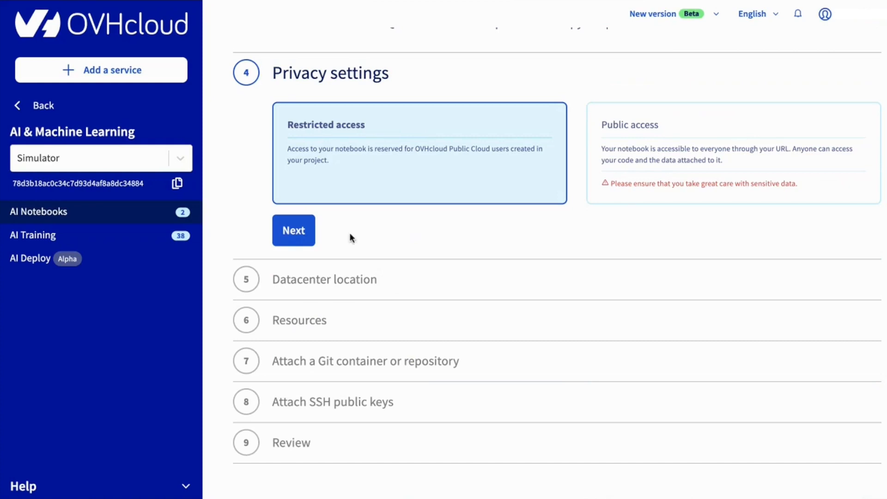
Keep restricted access, pick Gravelines (GRA) and AI1-1-CPU, skip SSH keys, create.
click(293, 230)
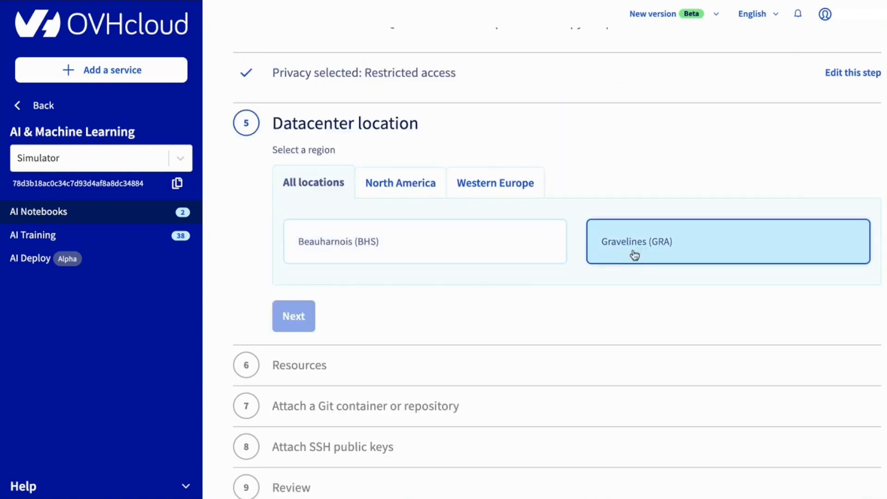
click(293, 315)
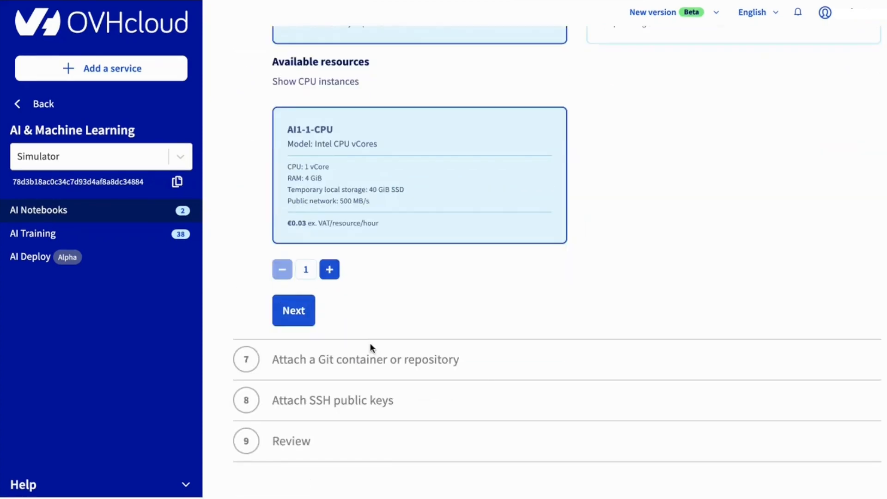
click(293, 309)
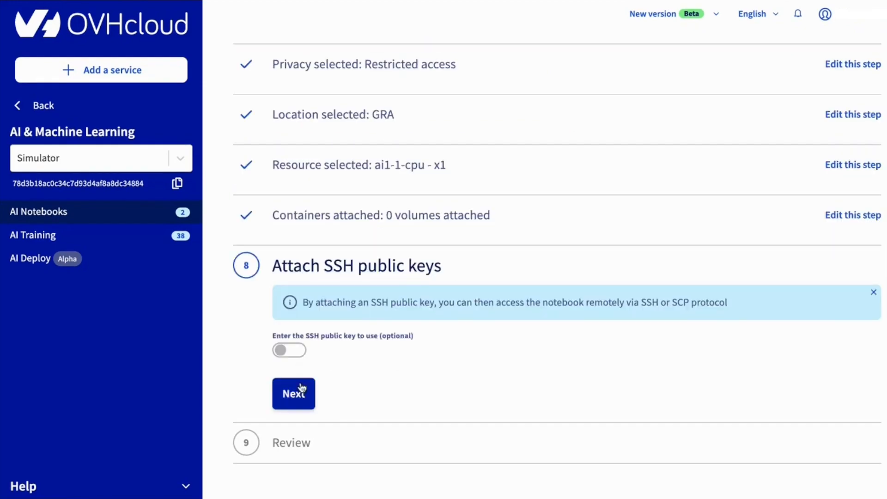
click(293, 394)
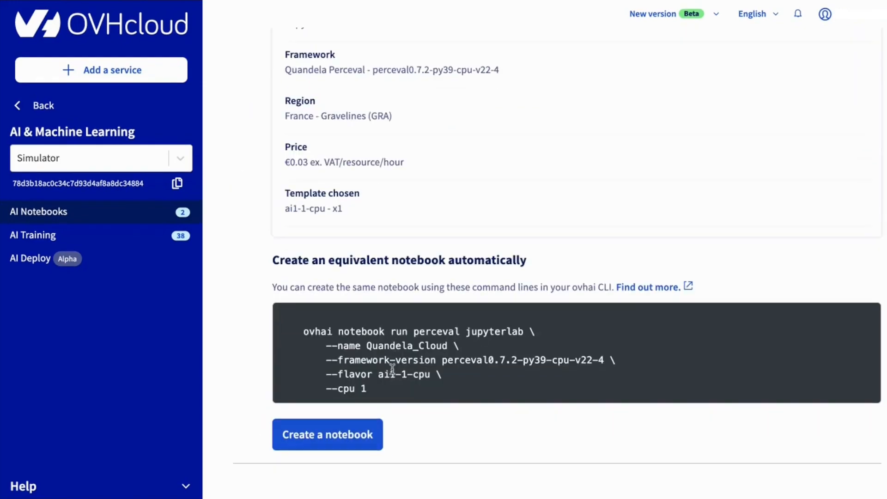
click(327, 434)
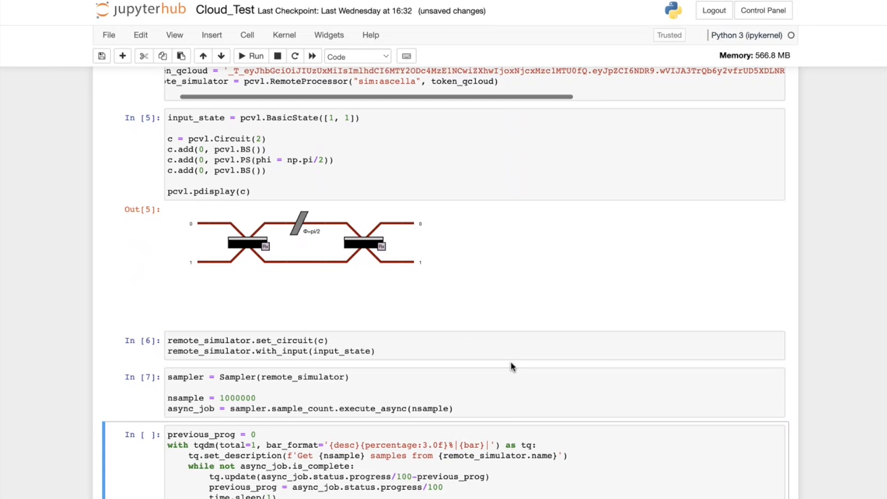
mouse_move(349, 272)
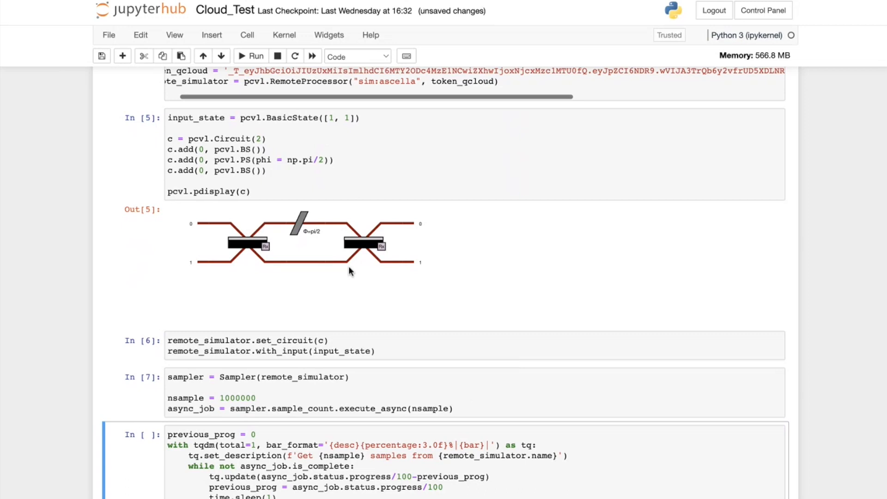
mouse_move(334, 262)
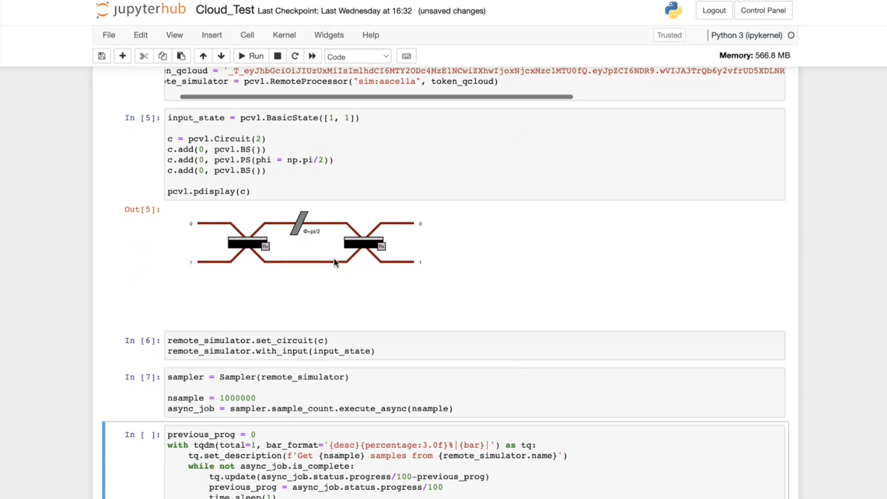
Scroll to the sim:ascella sampling output showing 100% and Job status = SUCCESS.
scroll(down, 3)
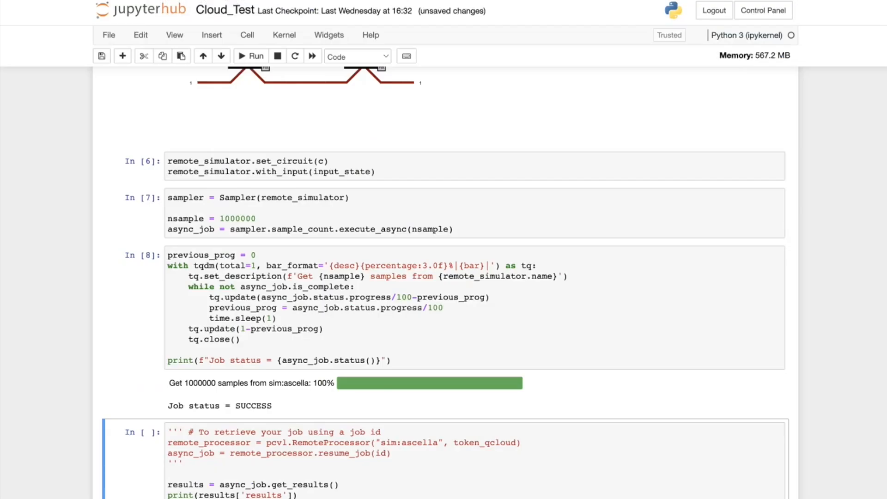
mouse_move(347, 206)
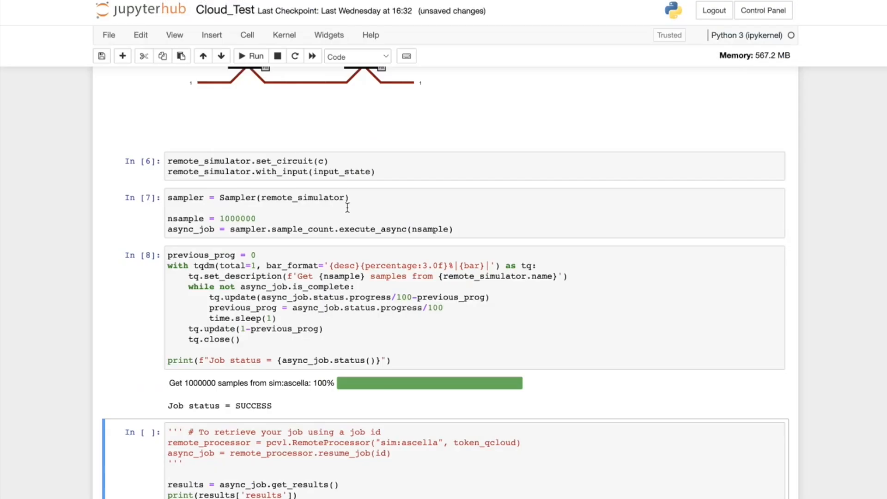
scroll(down, 3)
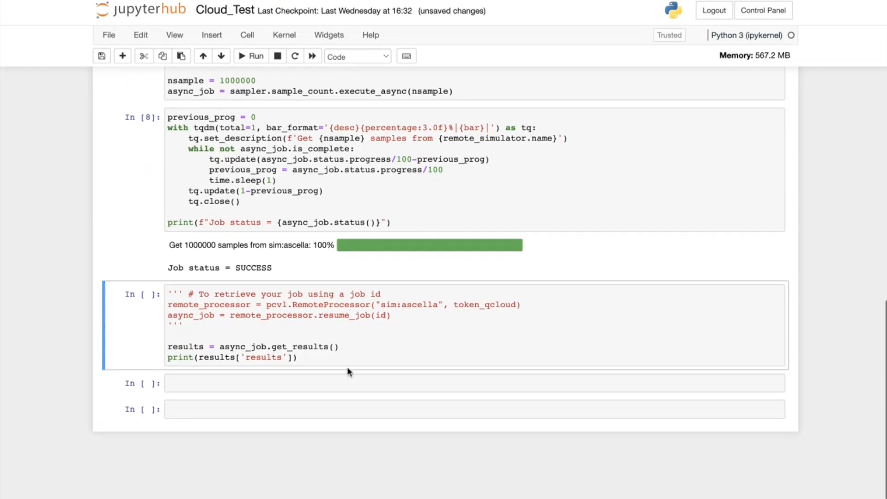